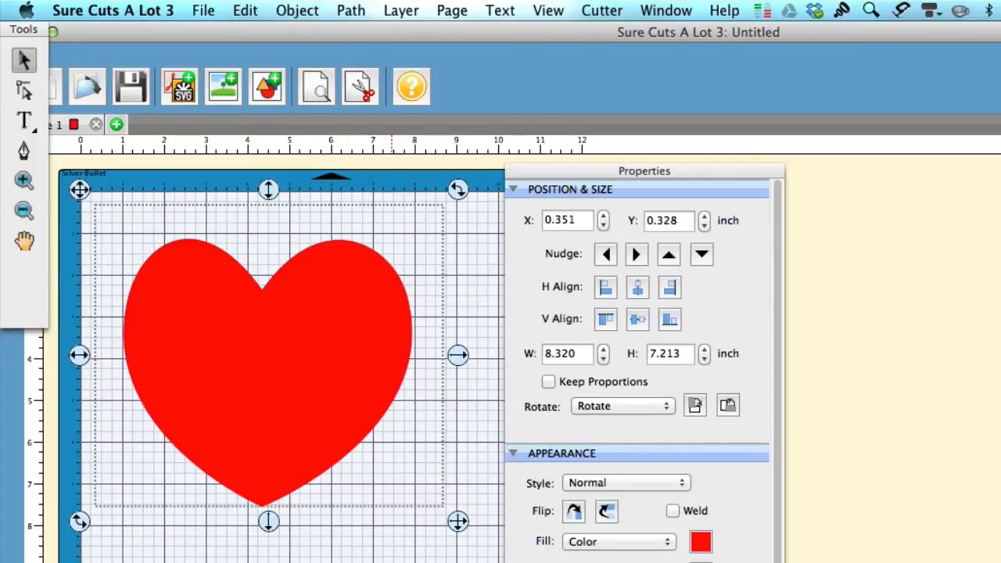
mouse_move(296, 403)
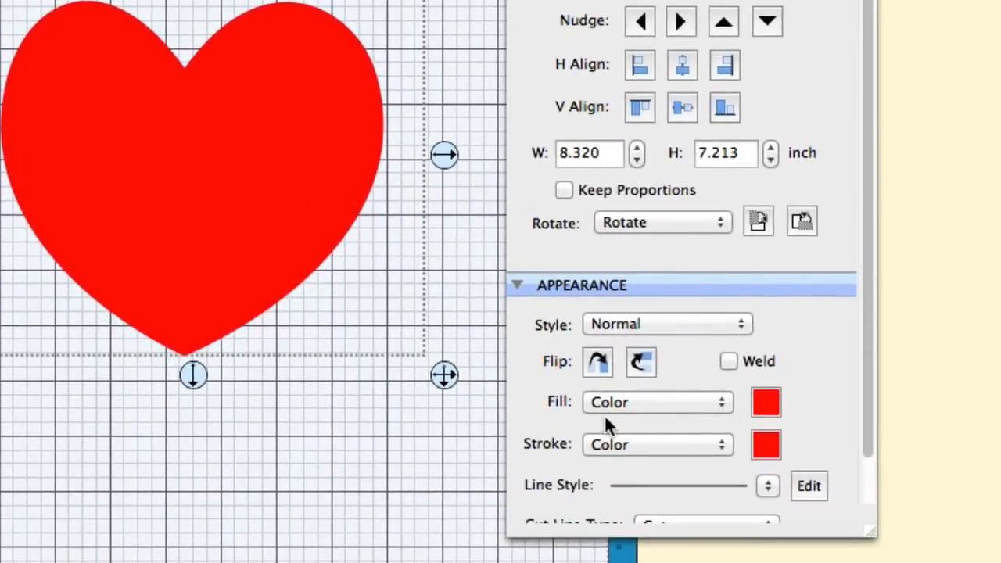
Show the Fill type choices (none, color, pattern) for the selected red heart.
click(657, 402)
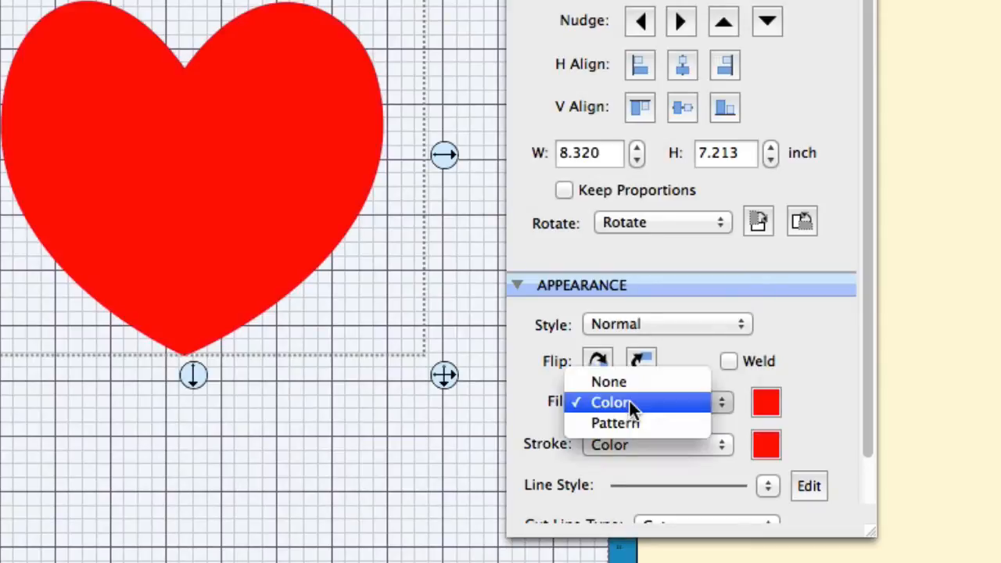
mouse_move(696, 410)
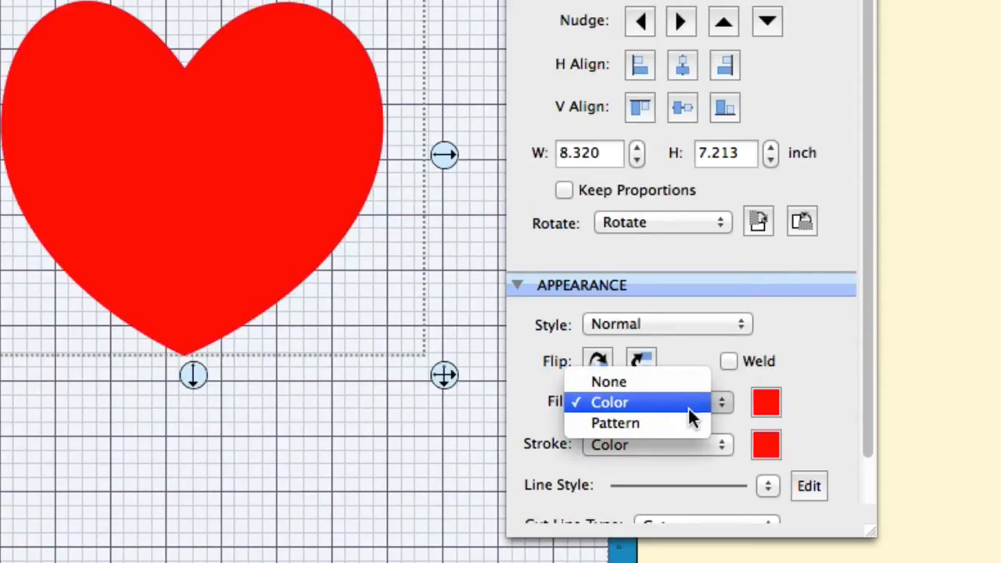
mouse_move(617, 422)
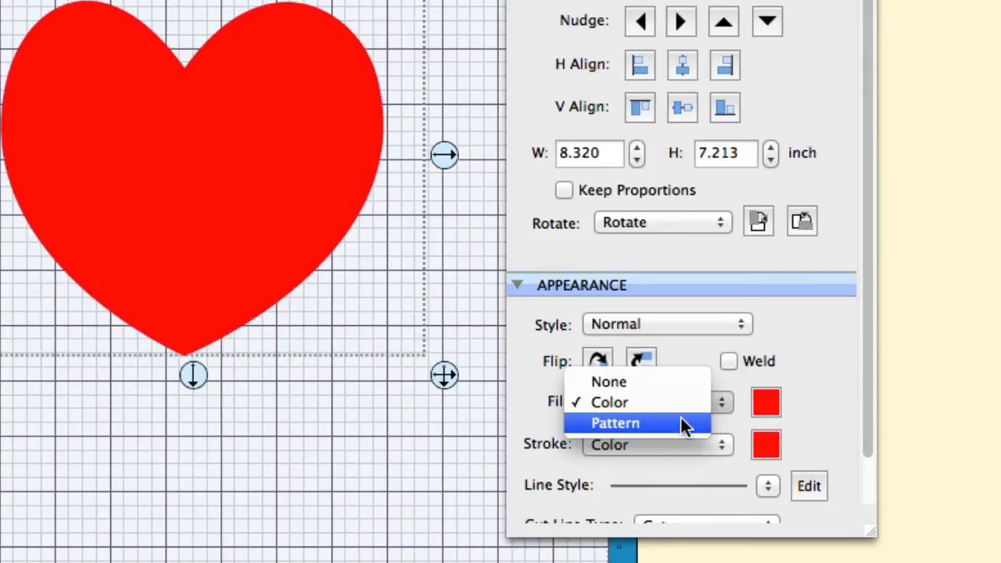
Switch the heart's fill to Pattern and browse Favorites, landing on the My Patterns folder.
click(617, 423)
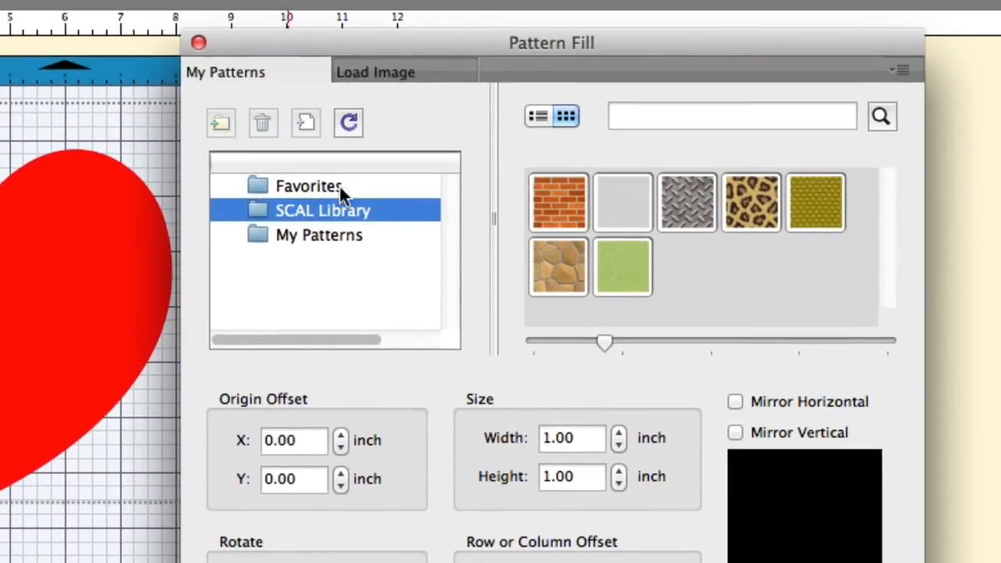
click(308, 185)
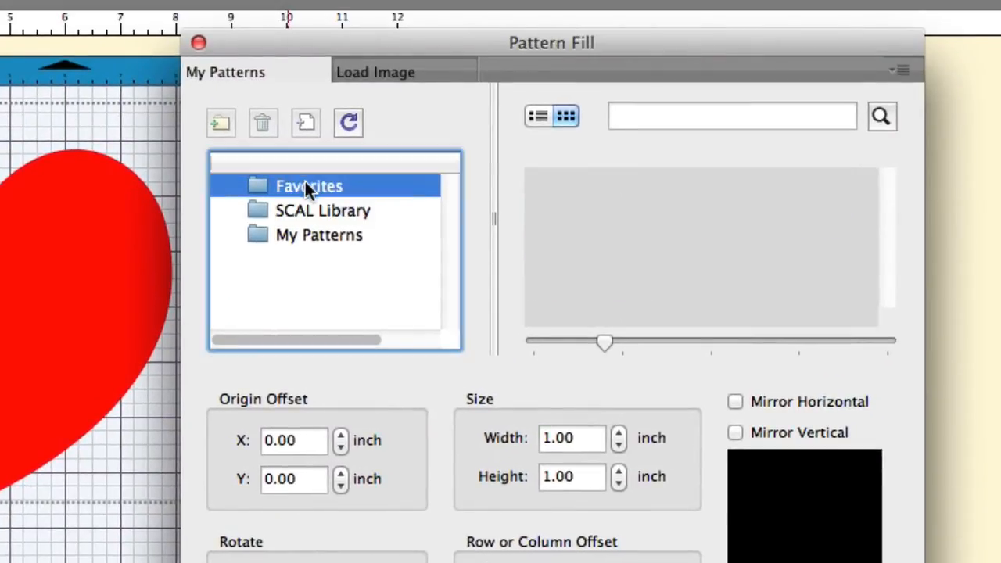
click(319, 235)
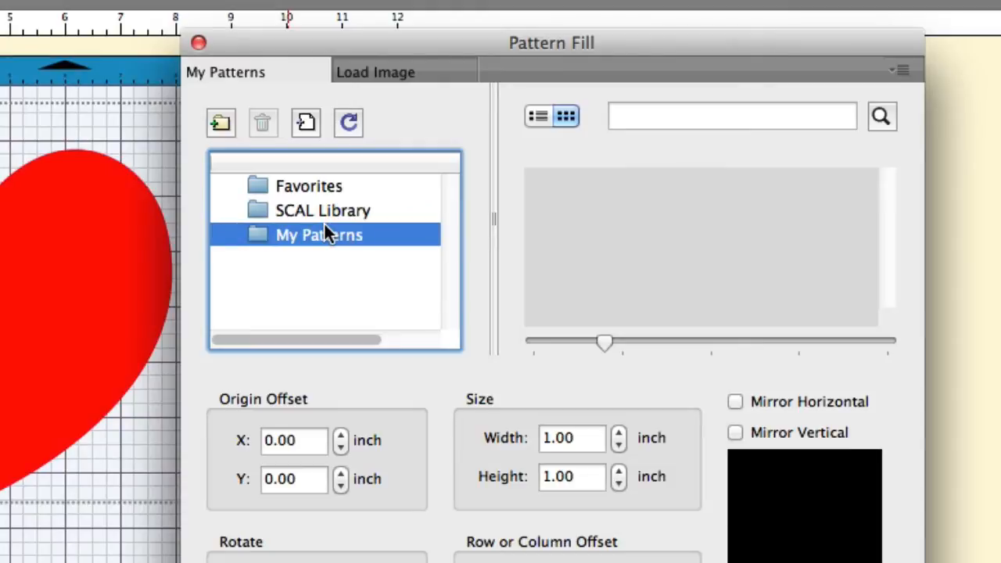
mouse_move(410, 249)
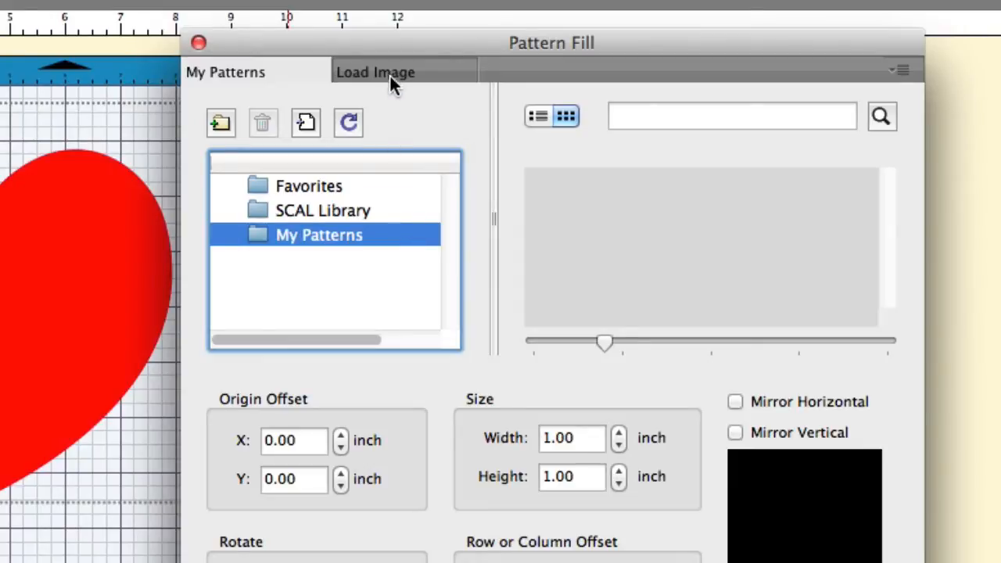
mouse_move(357, 86)
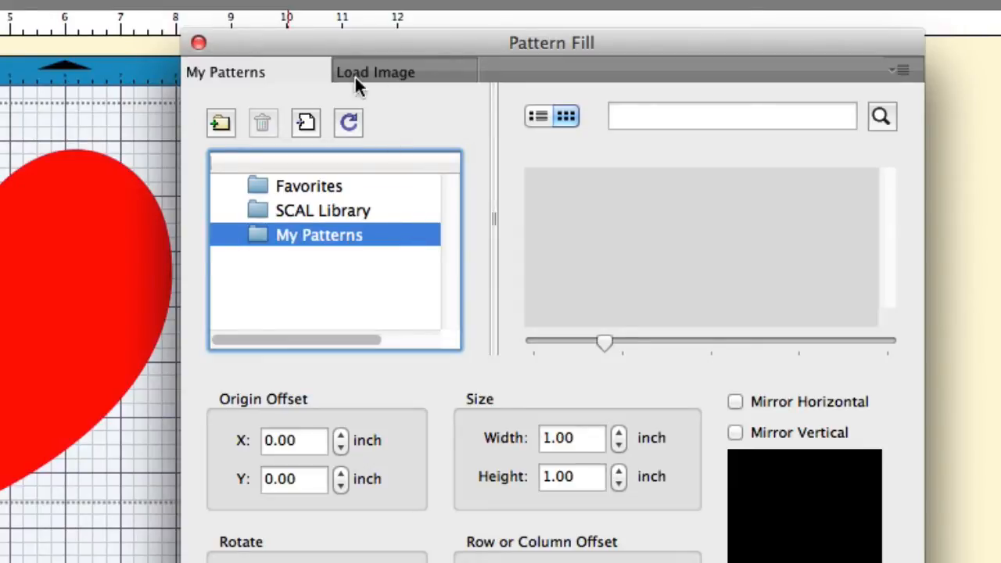
Peek at the Load Image source, then return to the saved My Patterns folders.
click(376, 72)
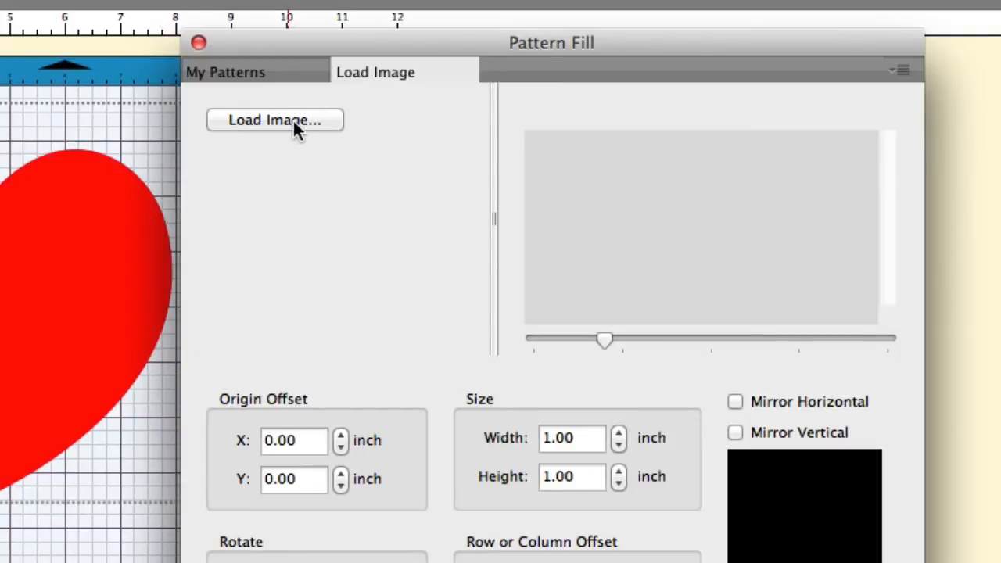
click(275, 119)
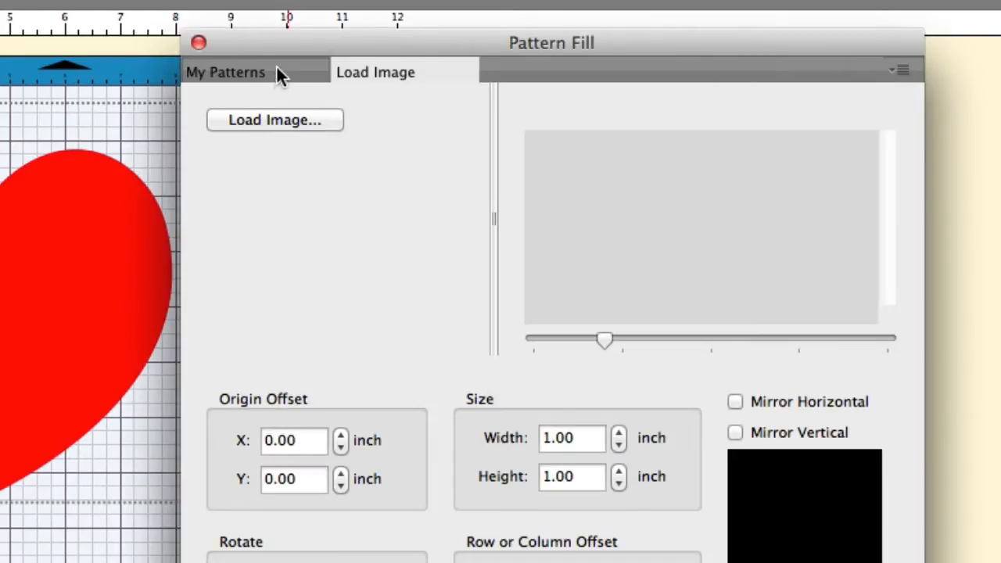
click(225, 72)
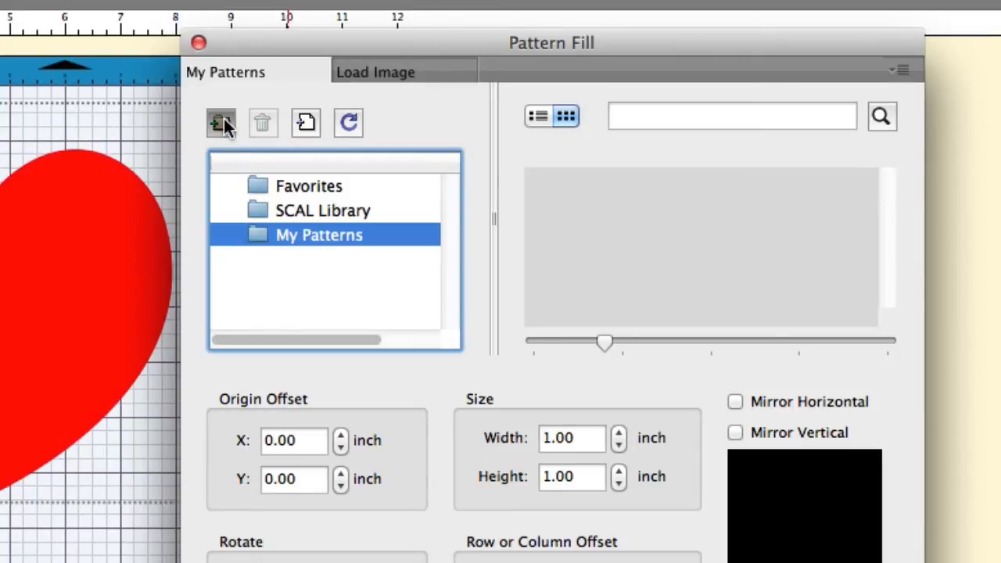
Add a pattern folder named 'my floral' under My Patterns and select it.
click(221, 122)
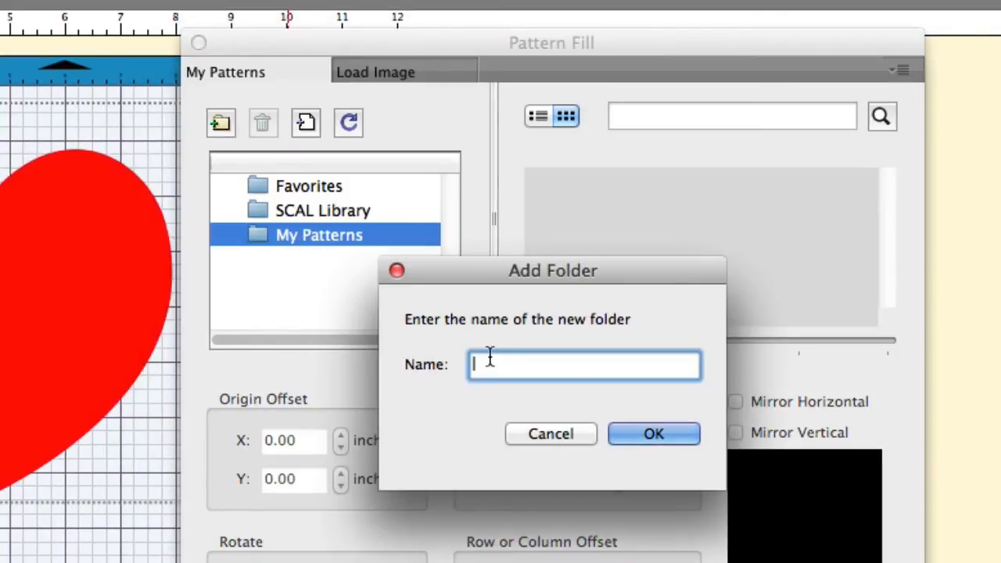
text(my fol)
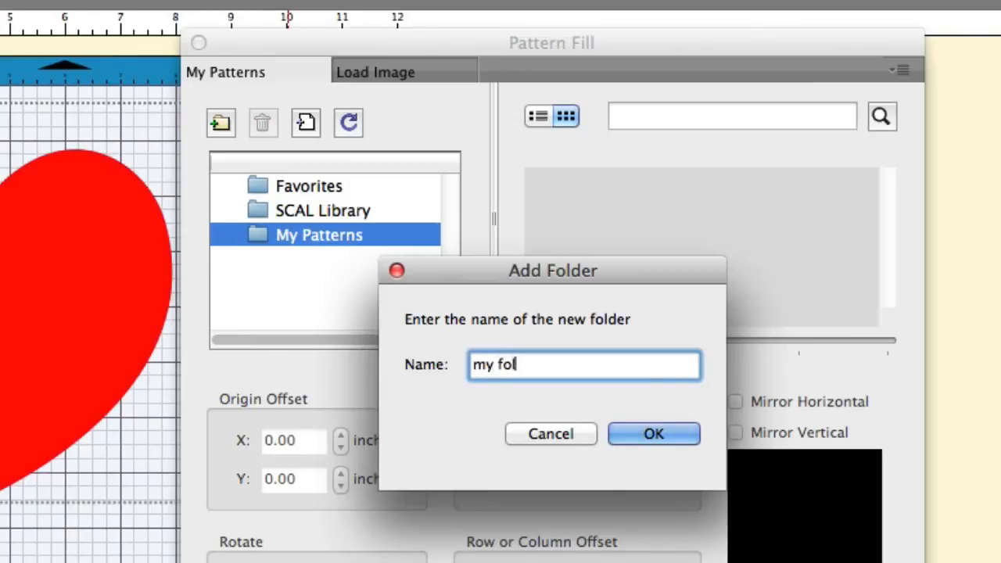
click(551, 434)
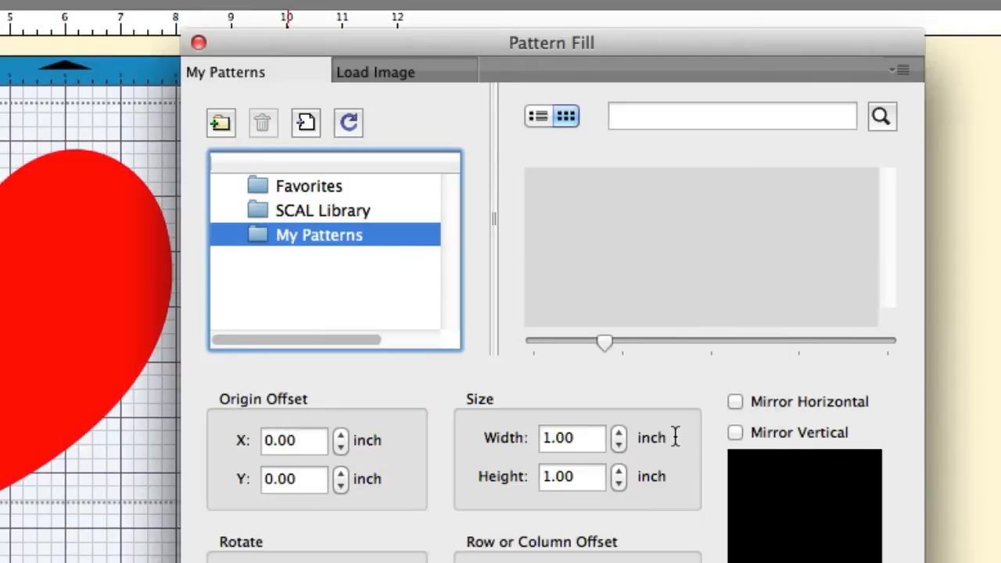
click(323, 210)
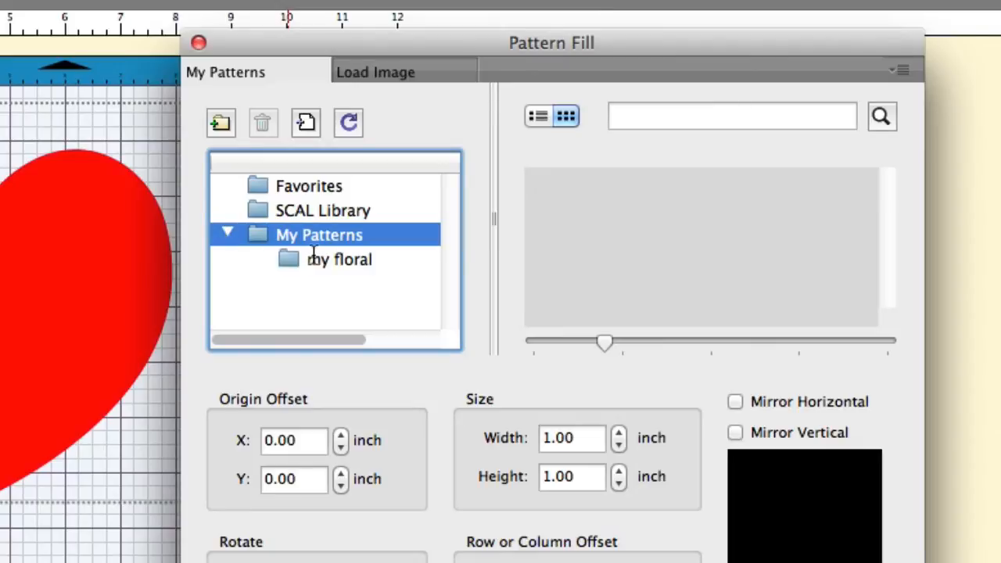
click(340, 260)
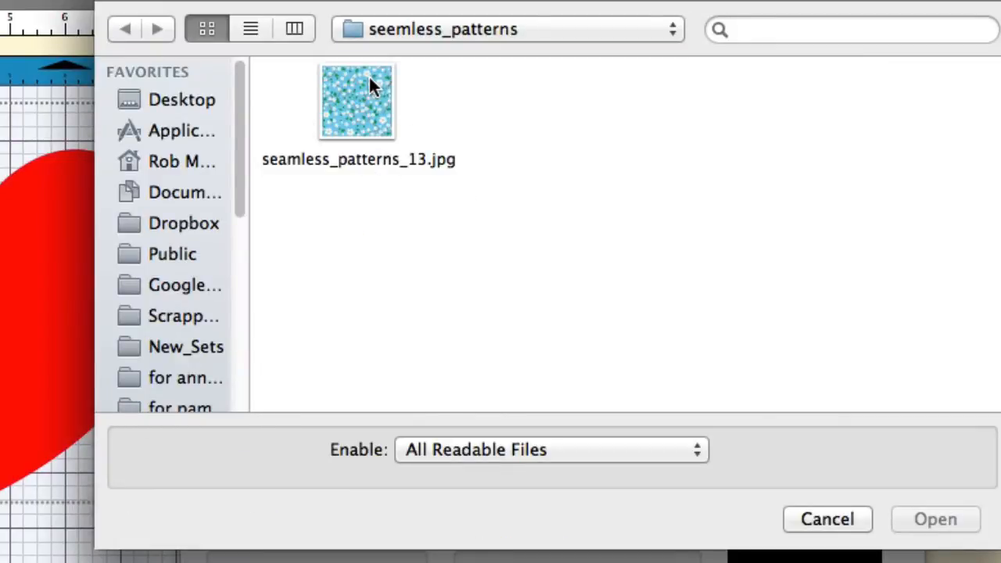
Import seamless_patterns_13.jpg from the seemless_patterns folder into 'my floral'.
click(356, 100)
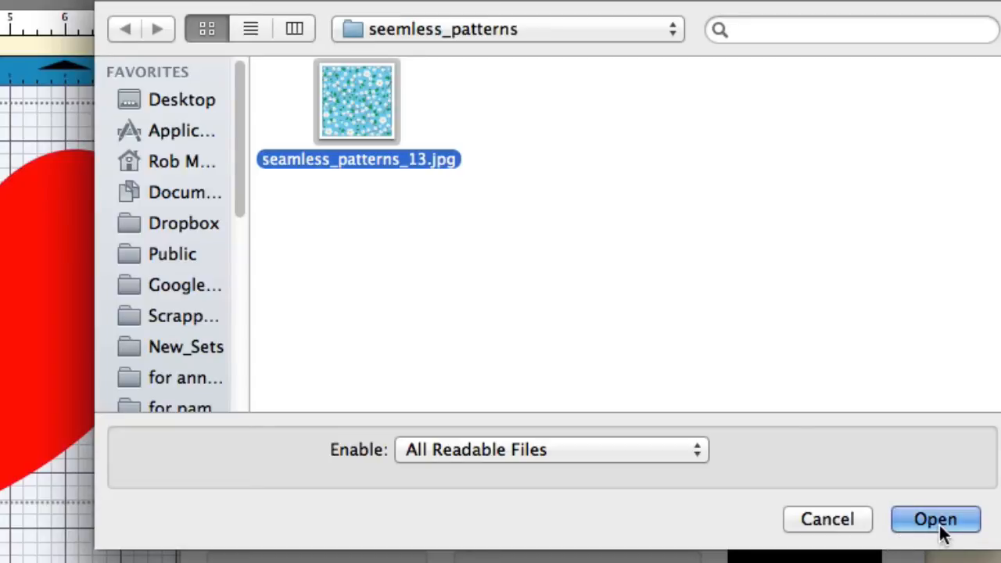
click(936, 519)
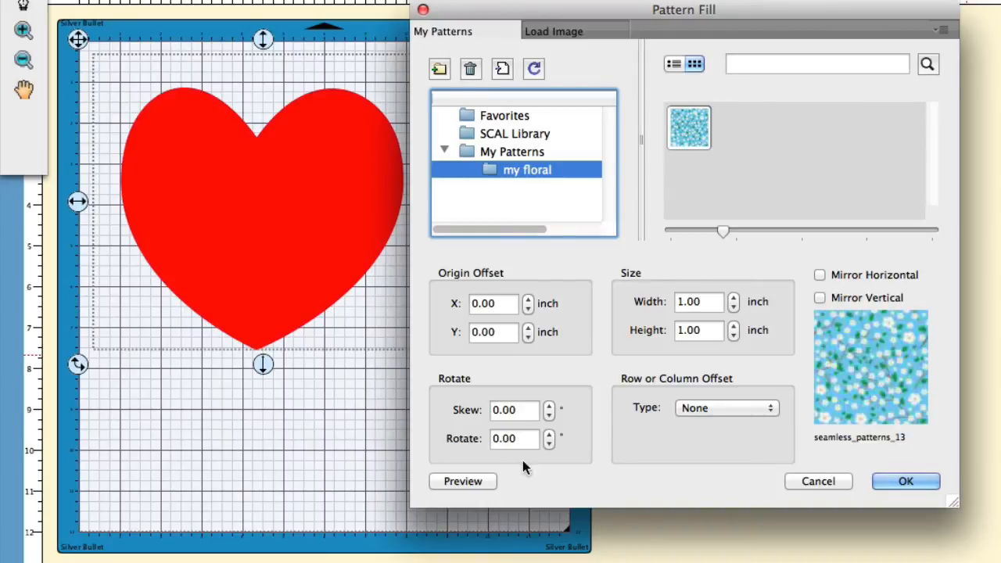
Fill the heart with the floral pattern at tile size 5 by 5 inches and preview it.
click(464, 482)
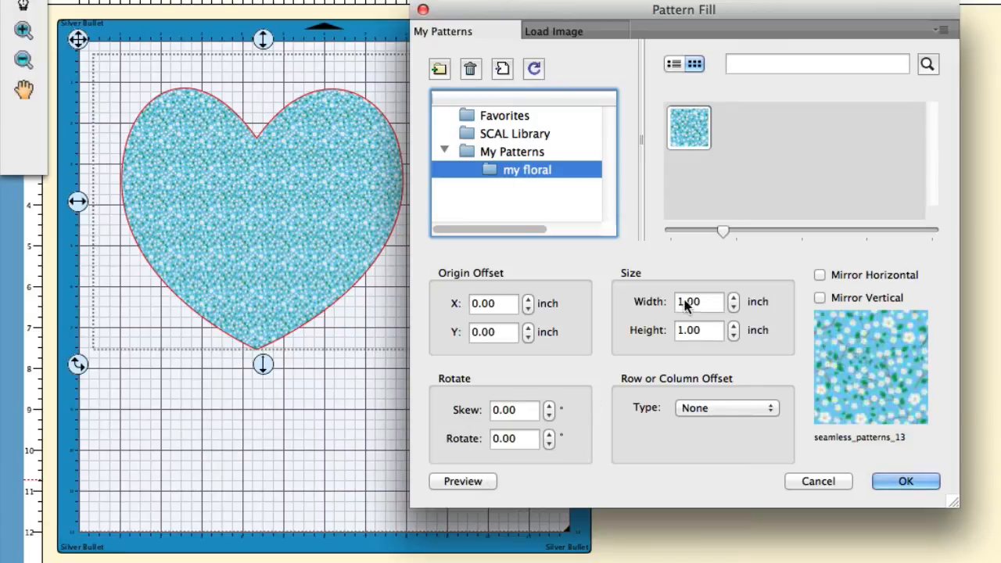
click(696, 302)
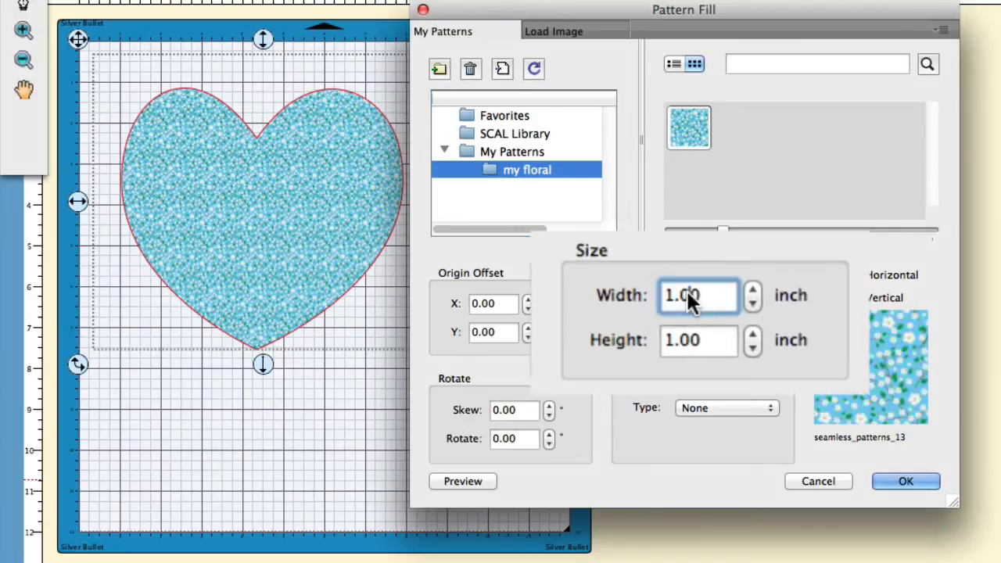
text(5)
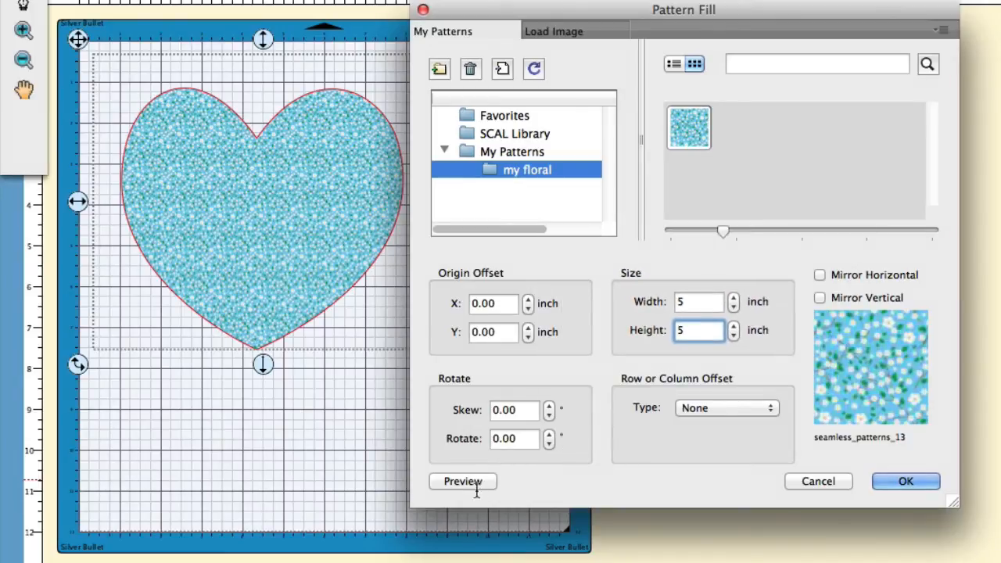
click(463, 482)
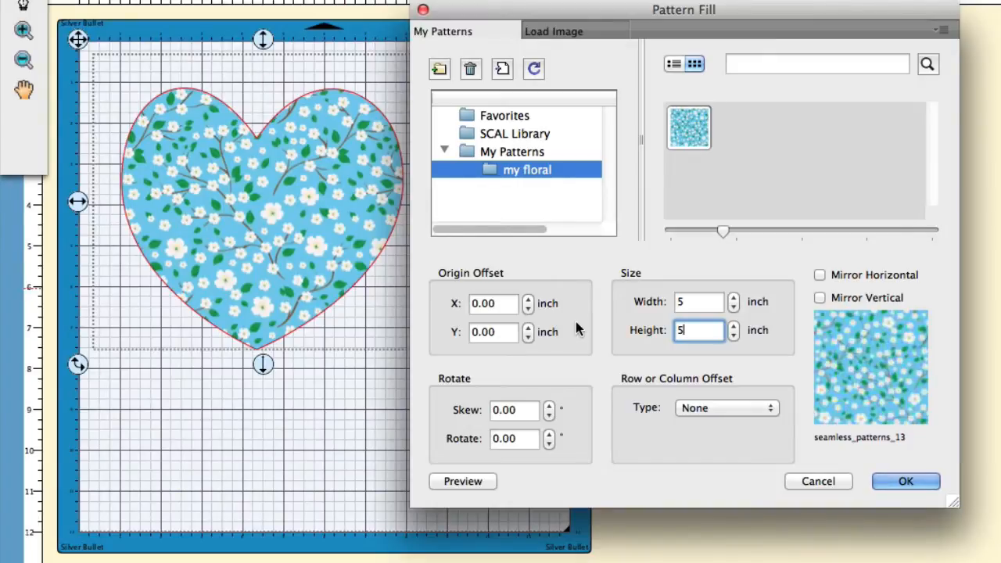
mouse_move(790, 479)
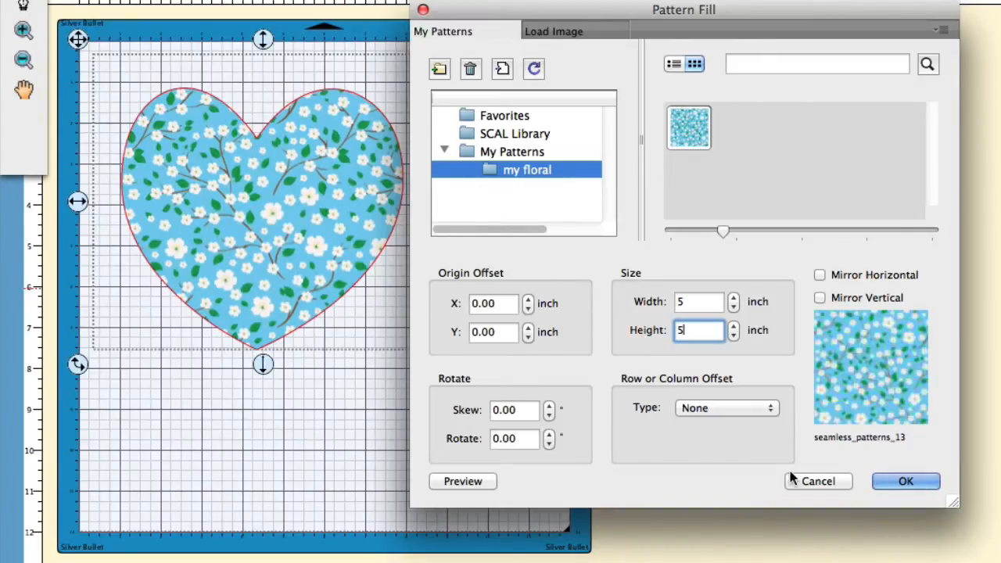
click(906, 482)
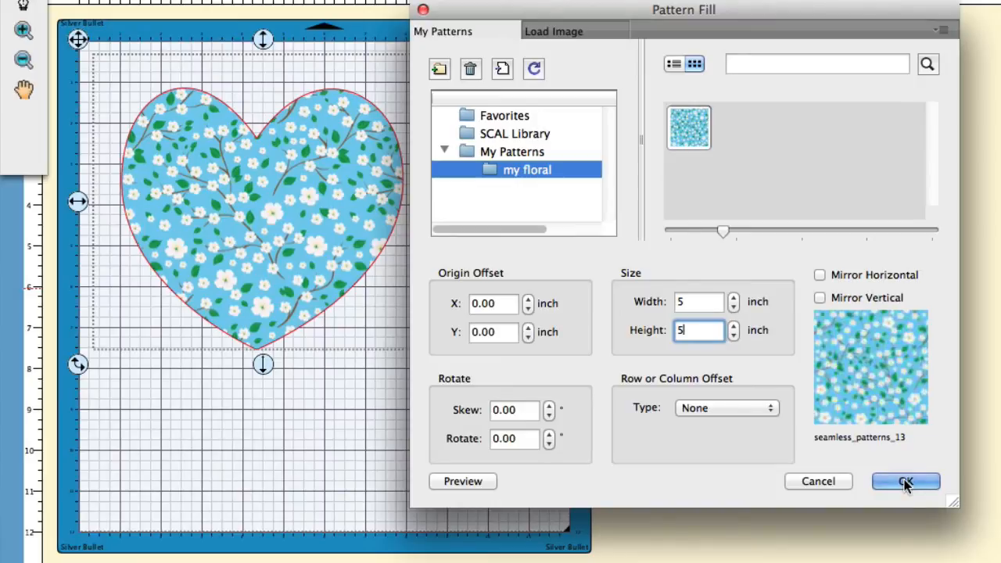
Apply the floral fill, browse the SCAL Library's Leopard pattern, and cancel to keep the floral fill.
click(906, 482)
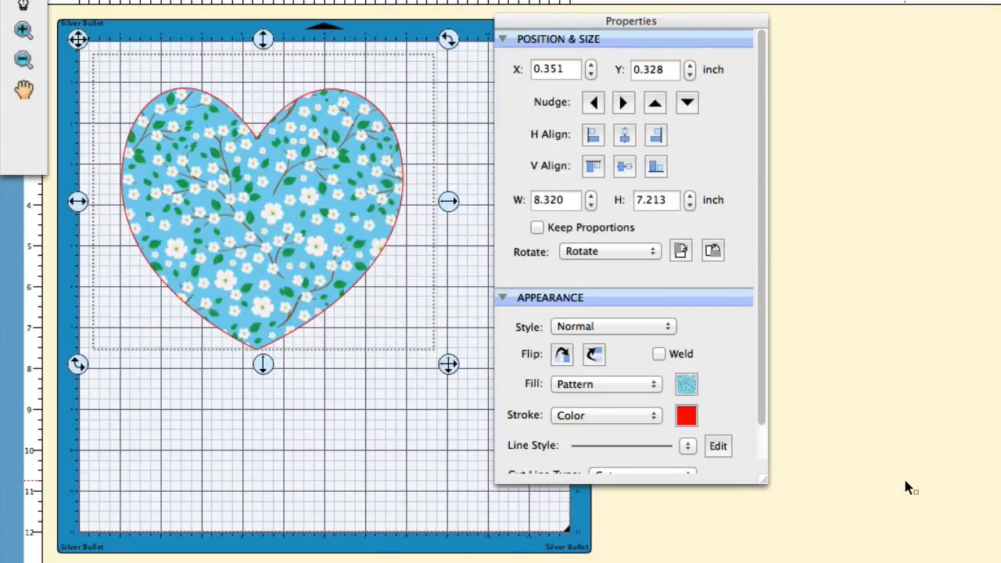
mouse_move(632, 390)
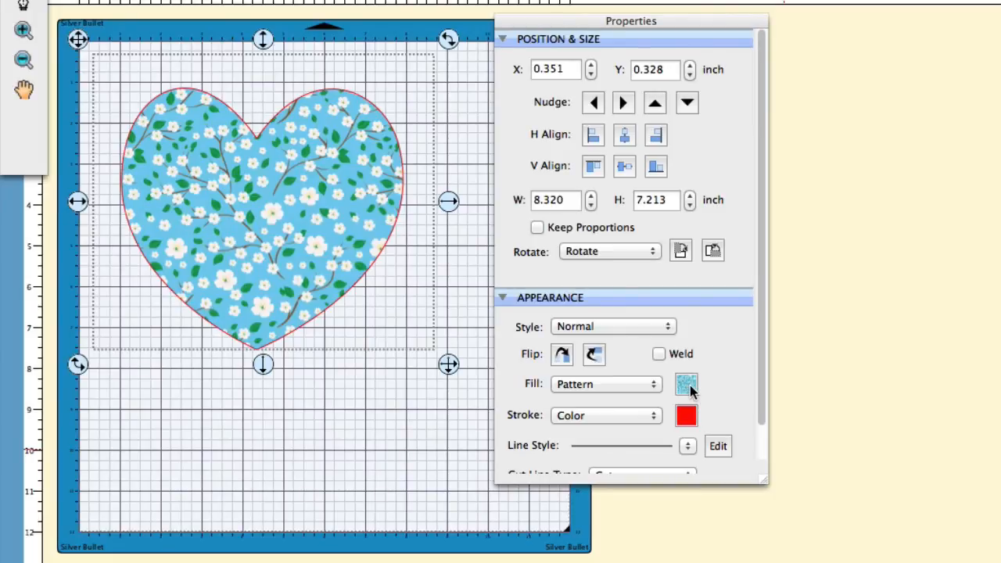
click(686, 385)
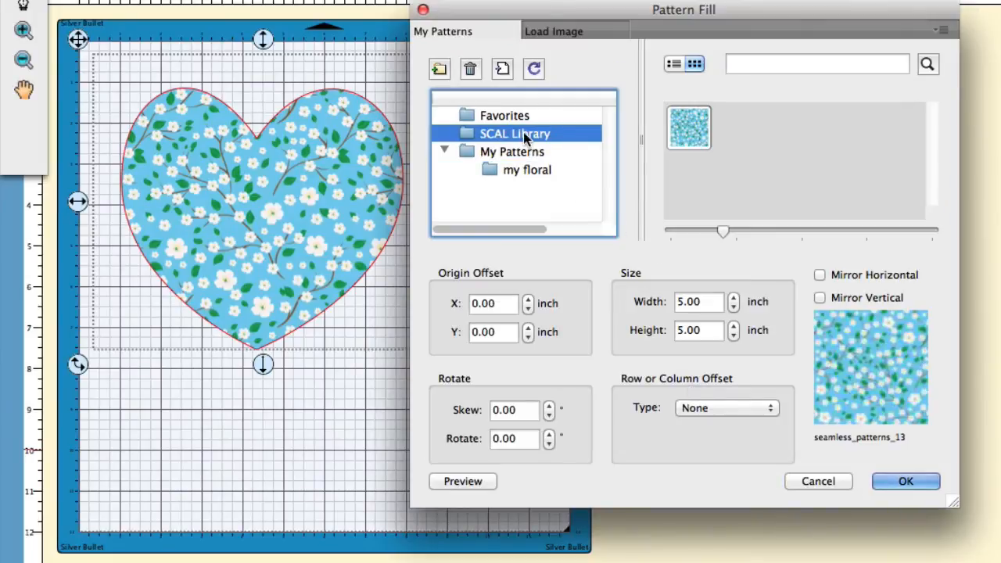
click(513, 133)
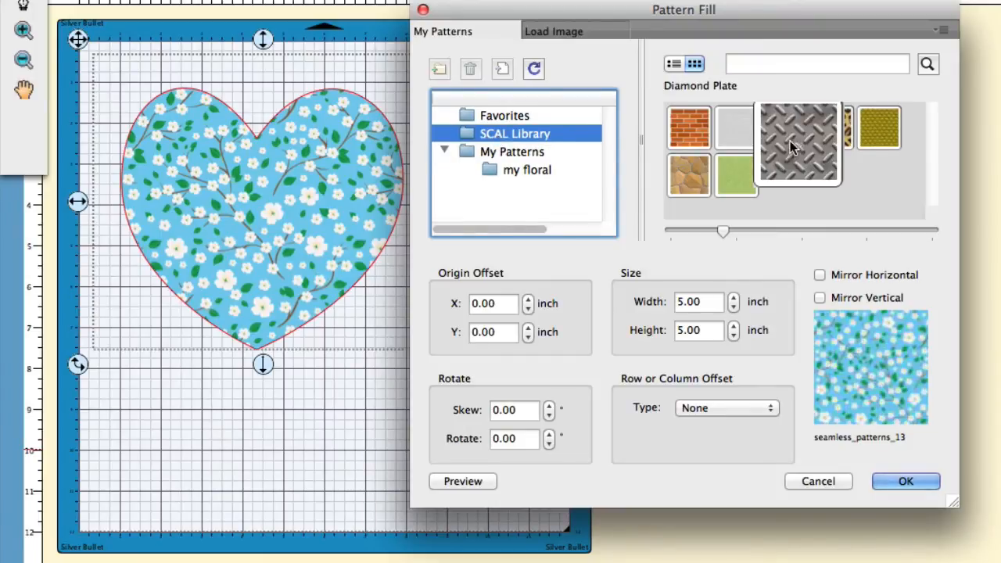
click(831, 128)
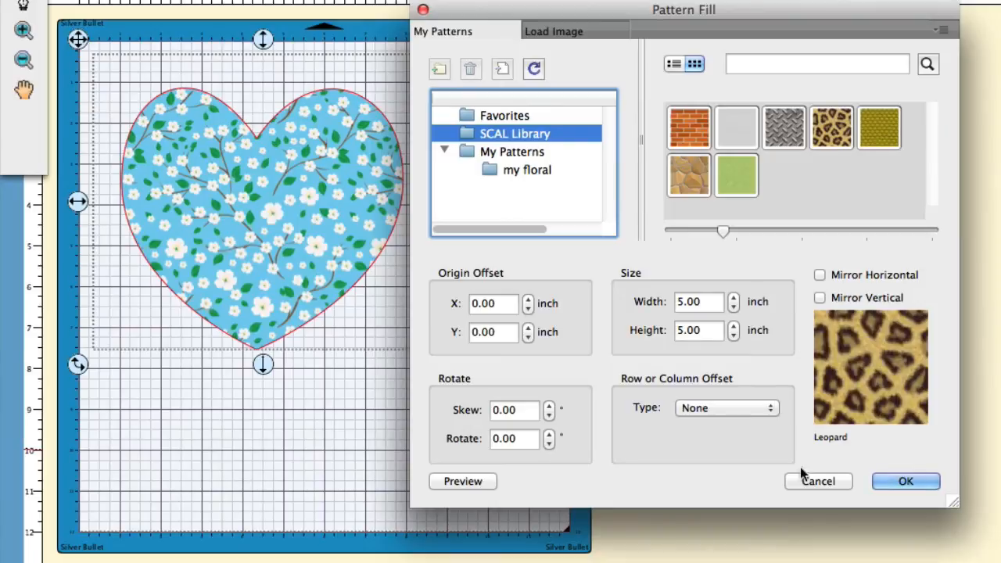
click(463, 482)
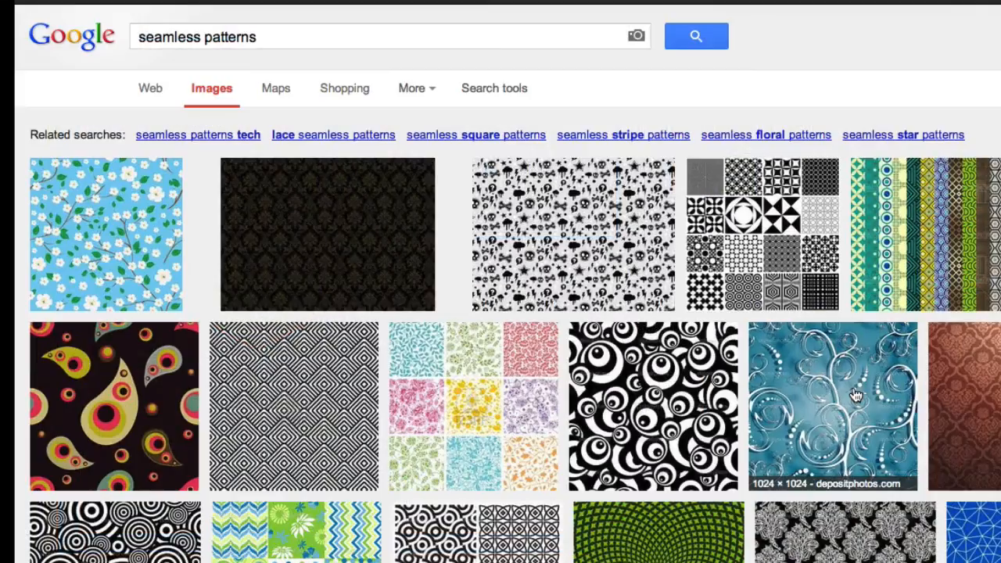
mouse_move(609, 373)
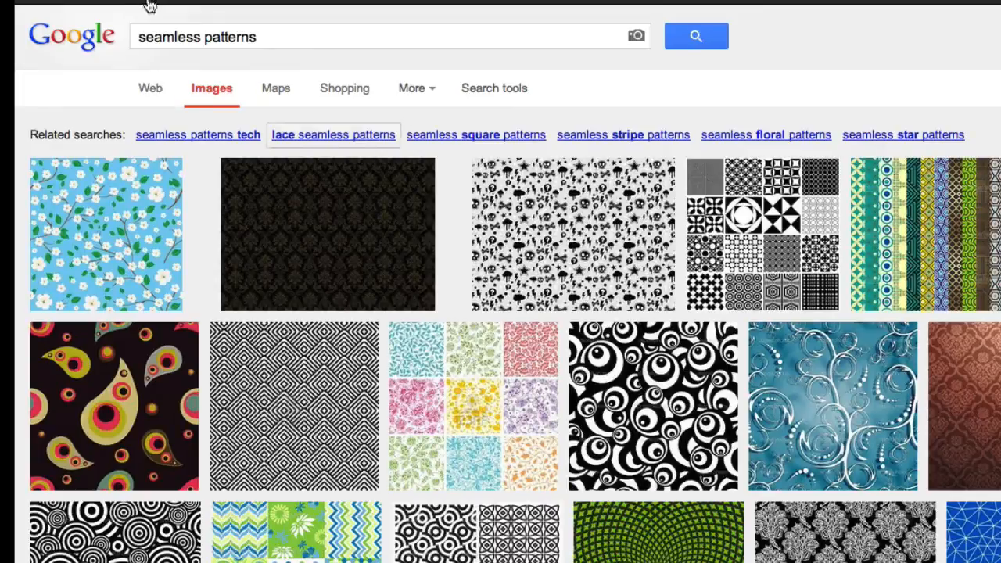
mouse_move(404, 235)
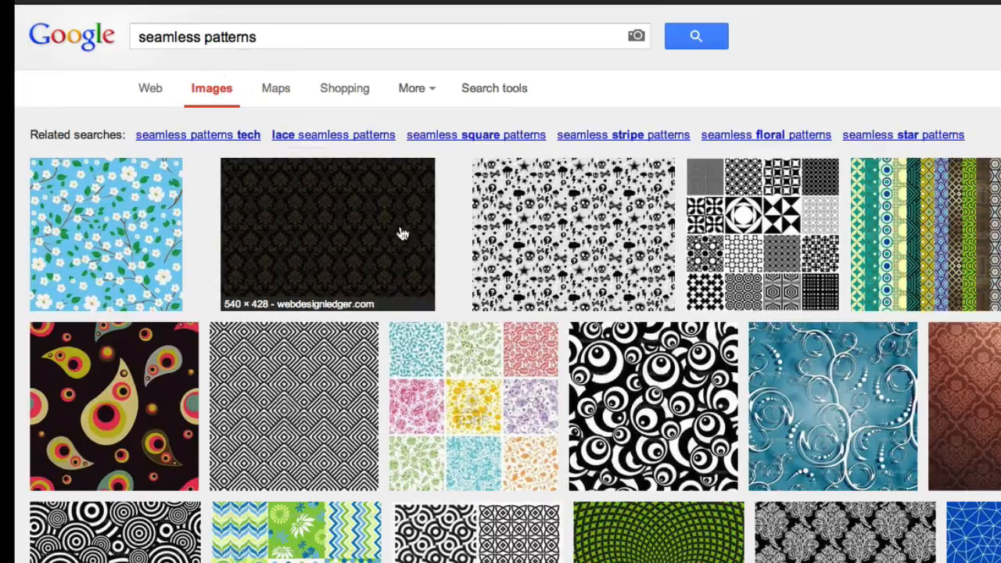
mouse_move(532, 477)
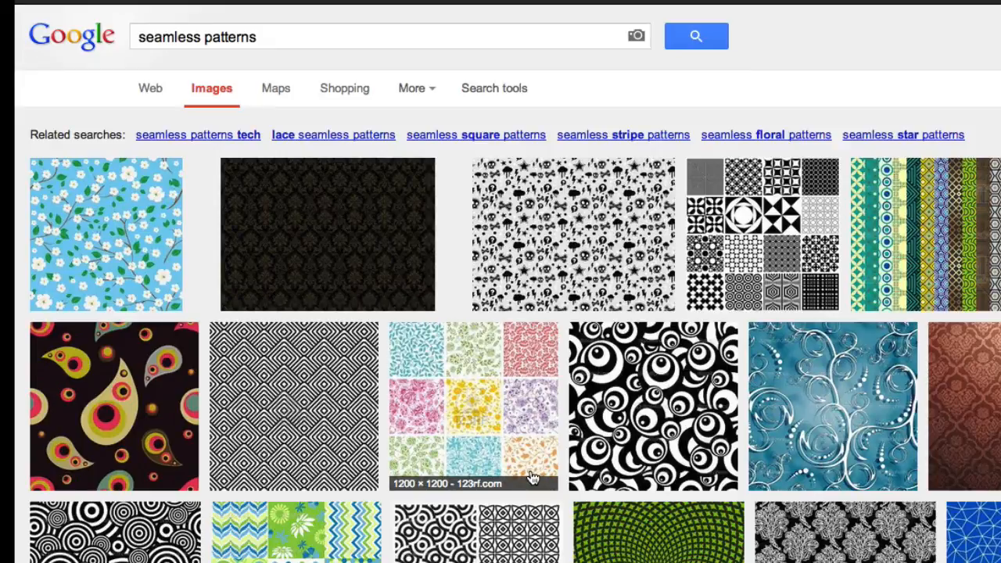